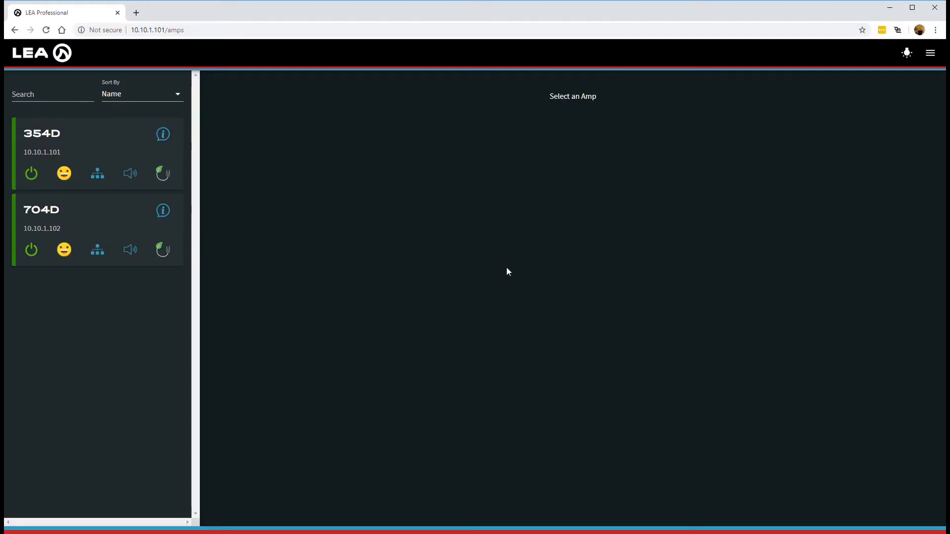
mouse_move(104, 140)
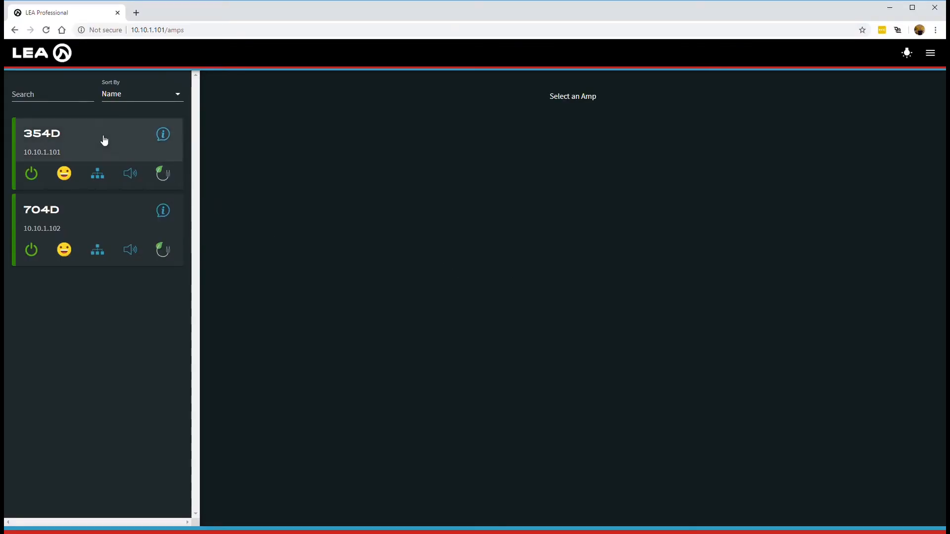
mouse_move(95, 144)
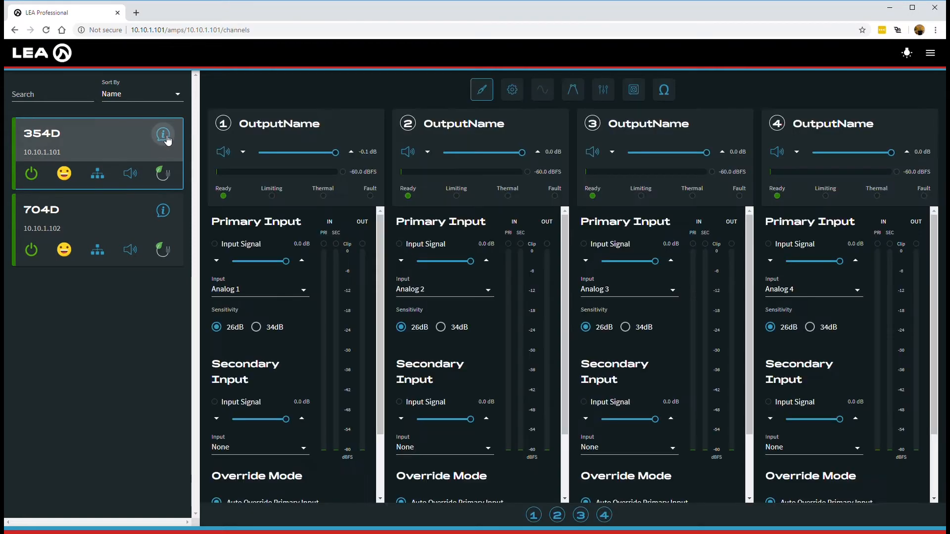
- Bring up the 354D amplifier's list of configuration pages
left_click(164, 134)
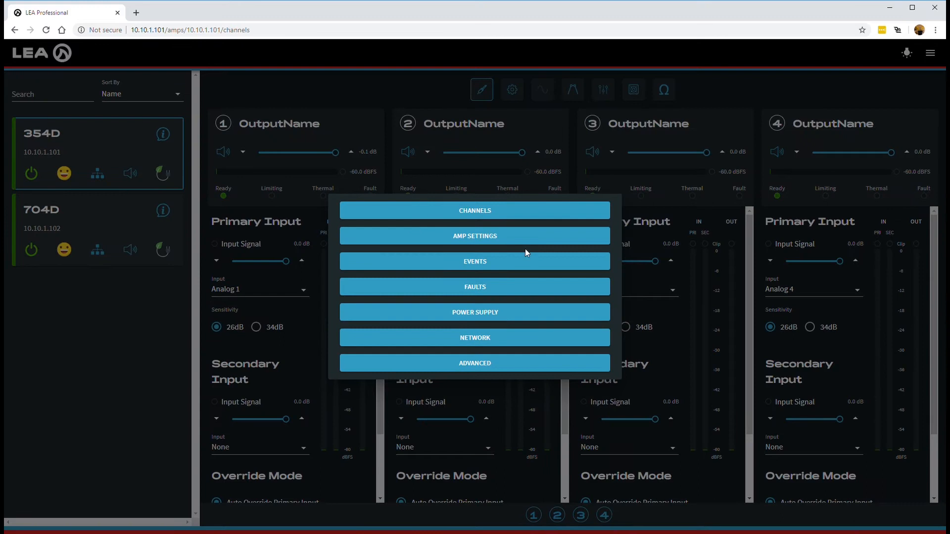
- Enable password protection on the 354D amp from Amp Settings, entering and confirming the new password
left_click(475, 236)
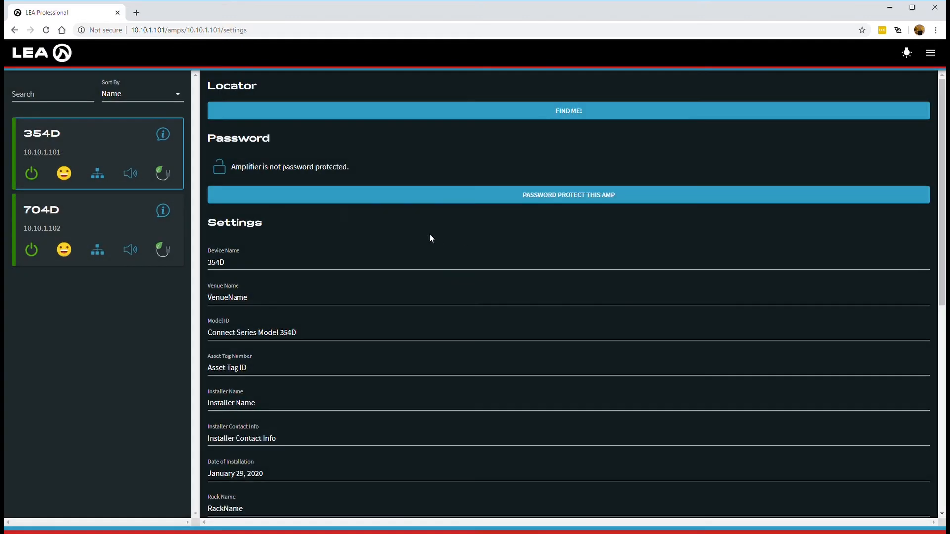
mouse_move(297, 182)
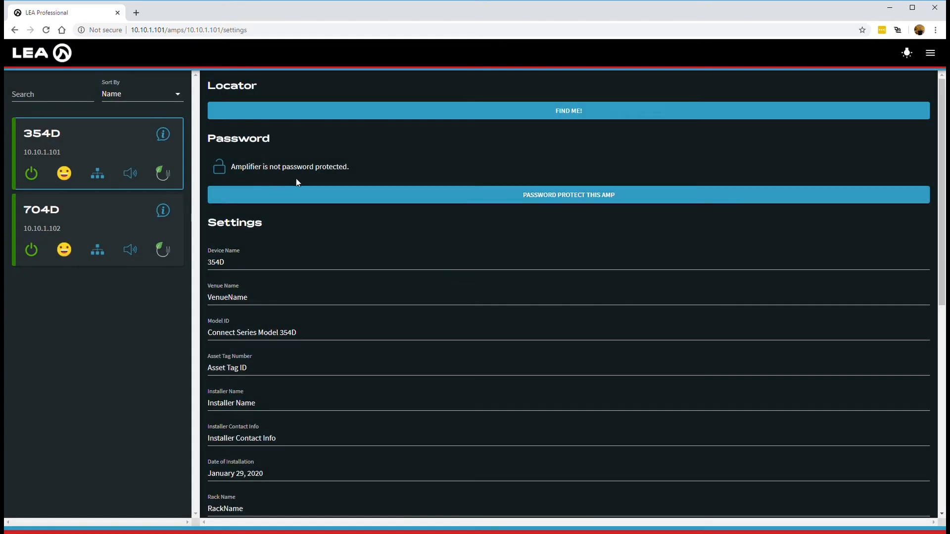
mouse_move(248, 180)
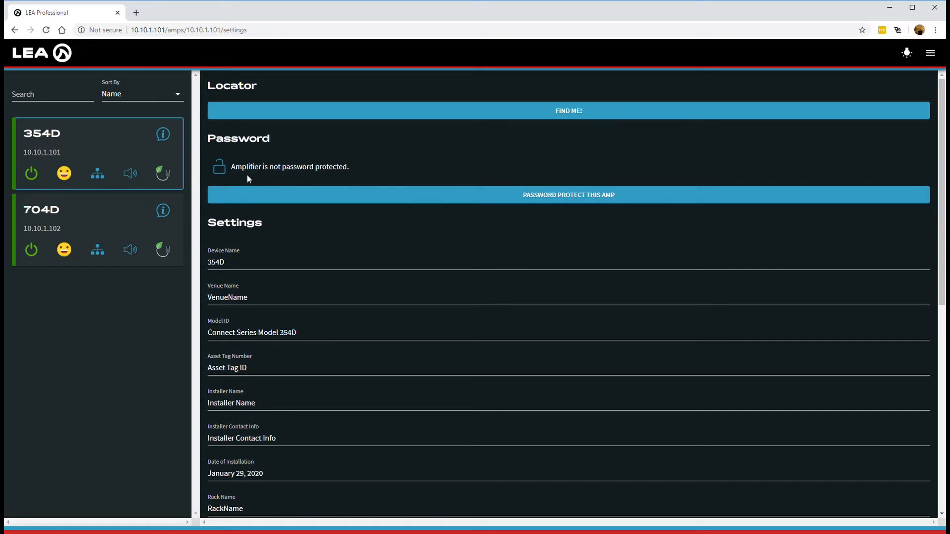
mouse_move(600, 203)
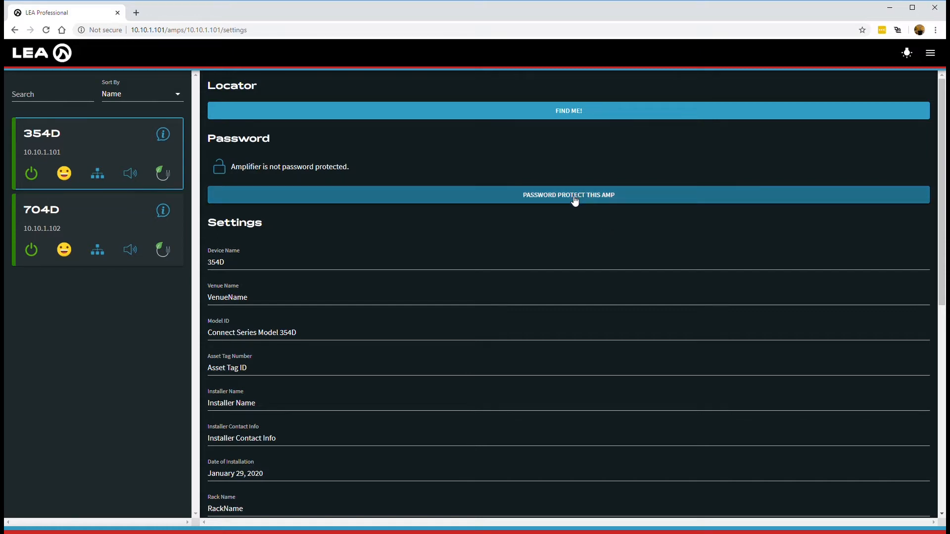
left_click(568, 195)
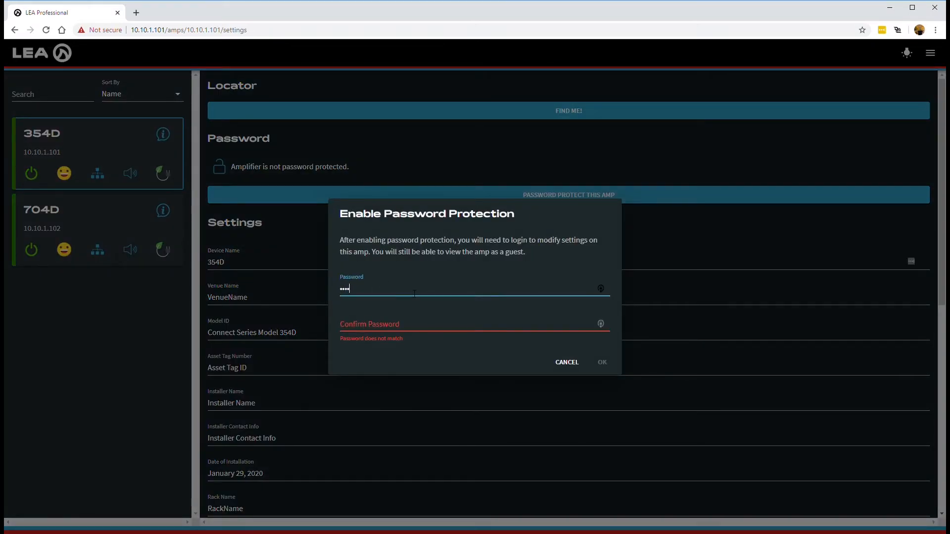
type("••••")
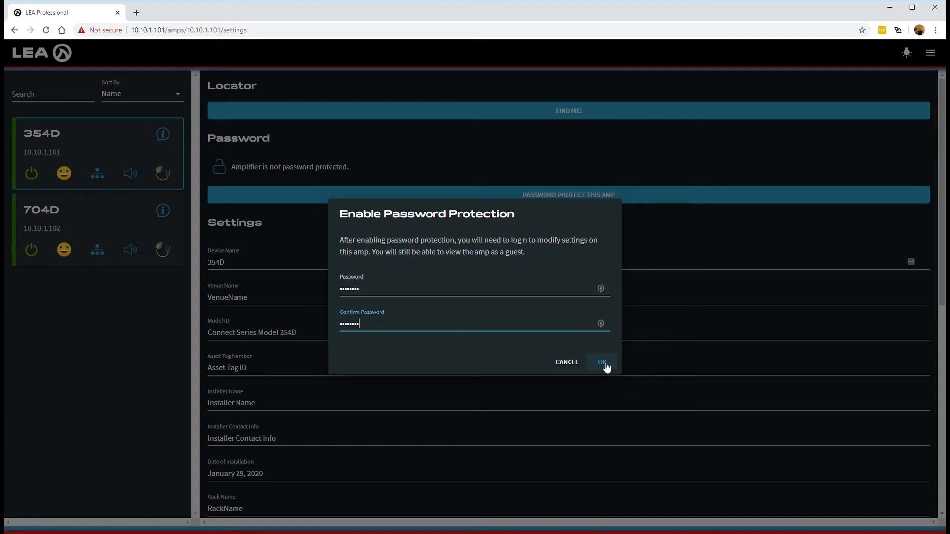
left_click(602, 362)
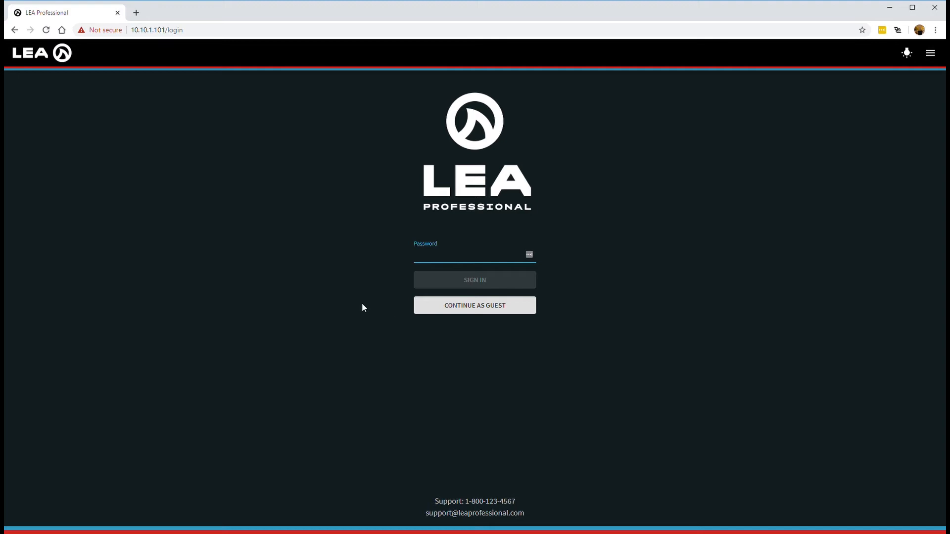
- Sign in with the new password to return to the amplifier list
left_click(474, 254)
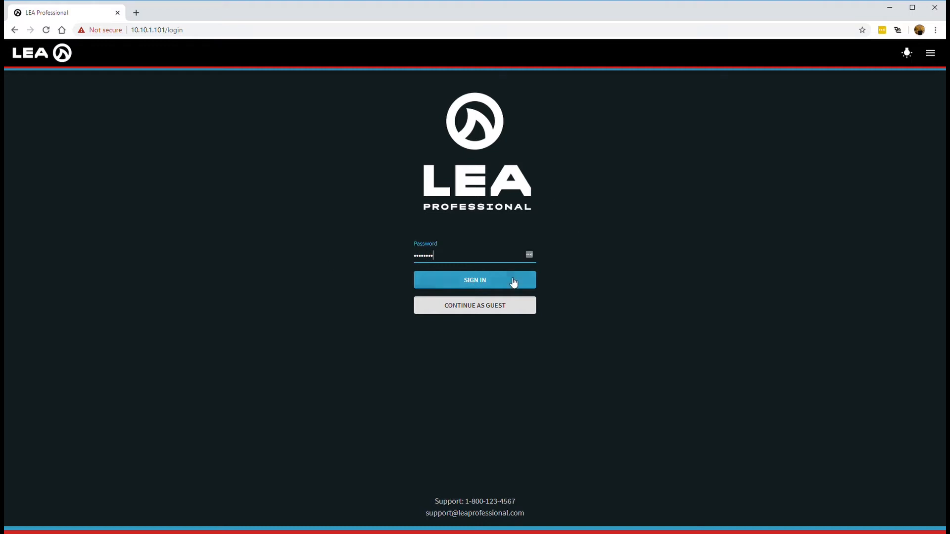
left_click(474, 281)
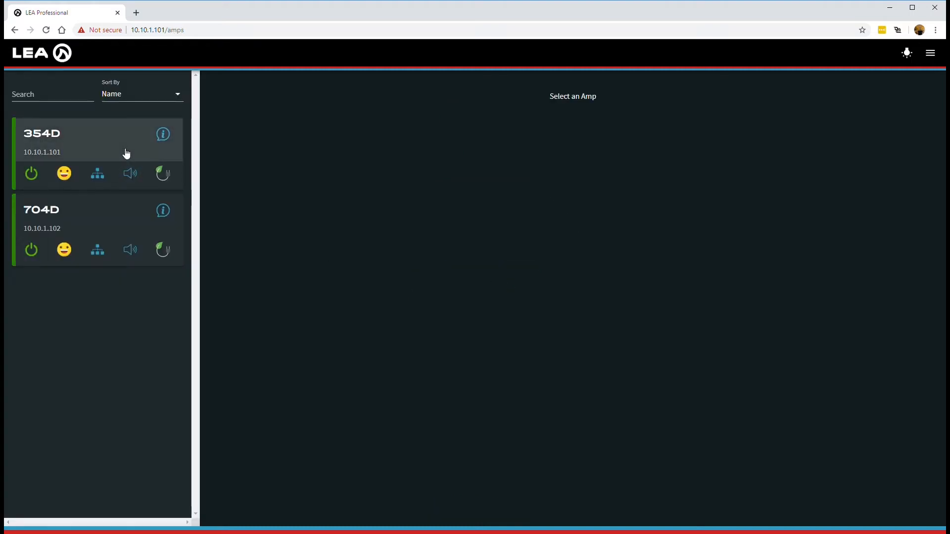
mouse_move(466, 265)
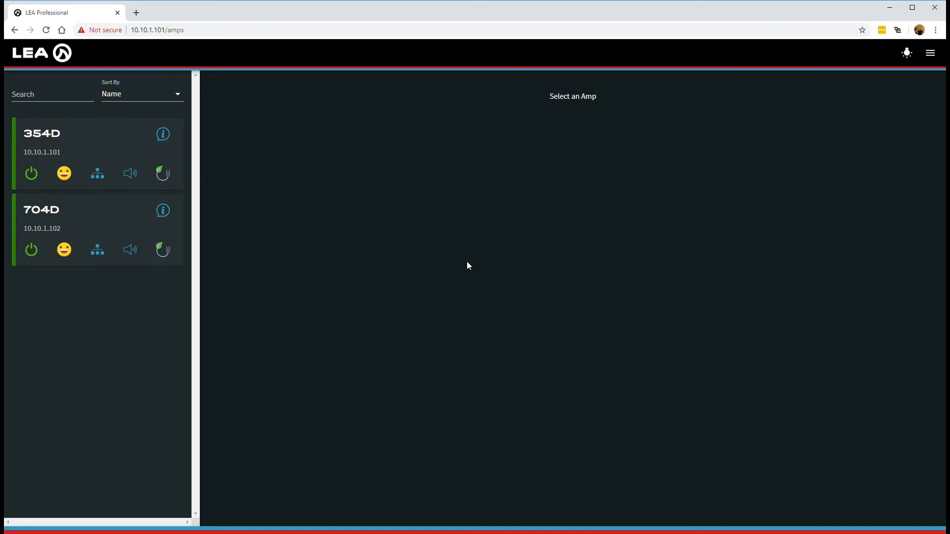
- Log out and re-enter the amplifier list as a guest
left_click(930, 52)
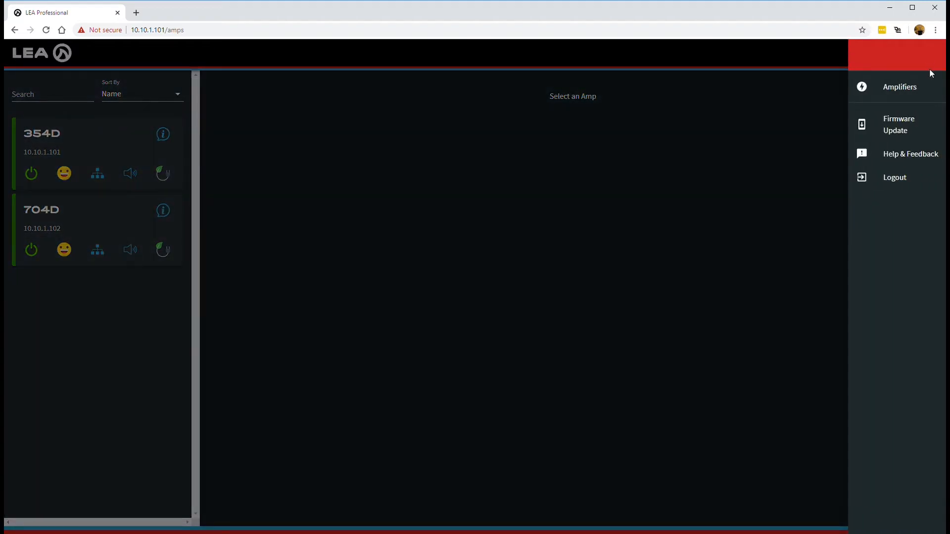
left_click(895, 177)
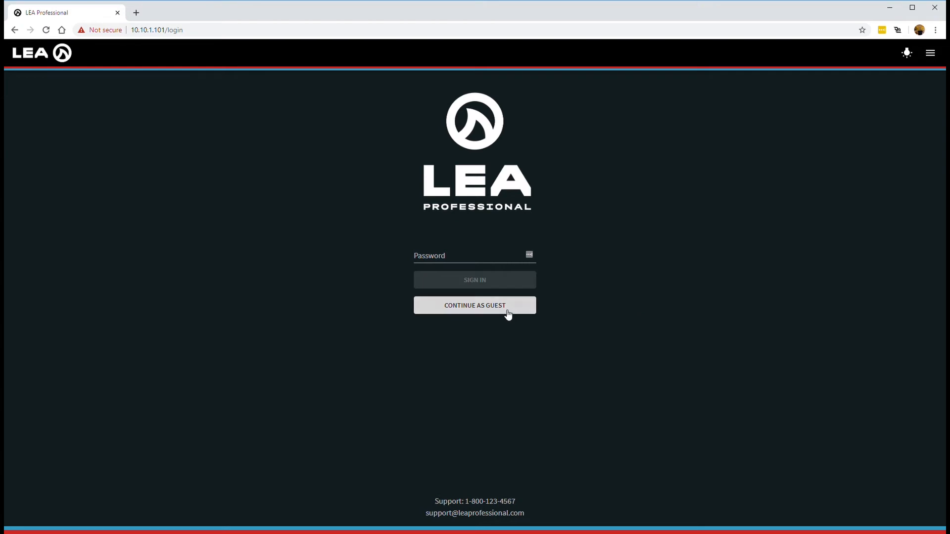
left_click(474, 306)
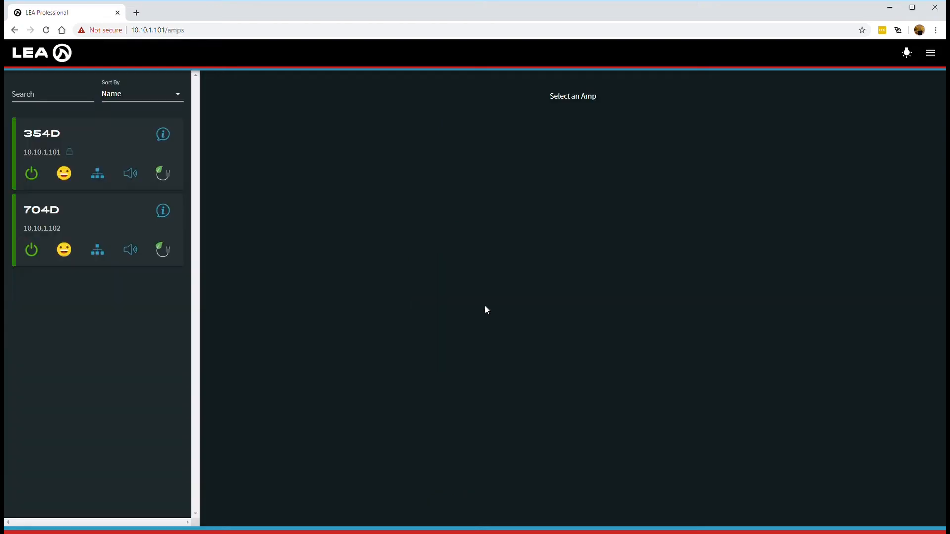
mouse_move(85, 155)
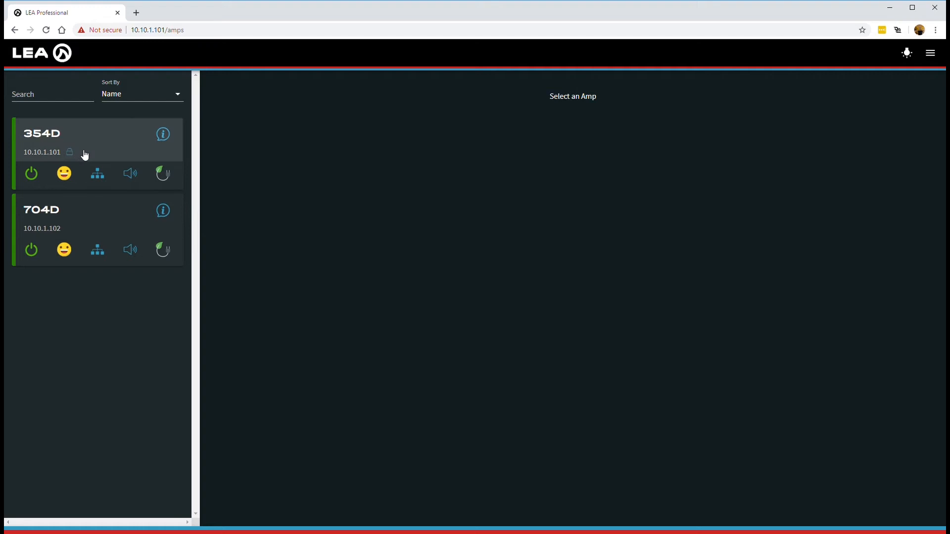
mouse_move(72, 233)
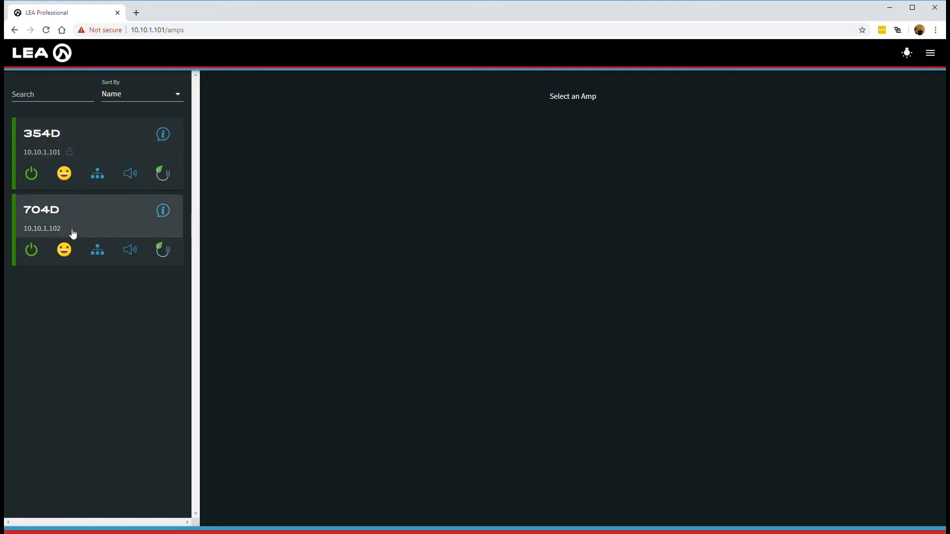
mouse_move(97, 250)
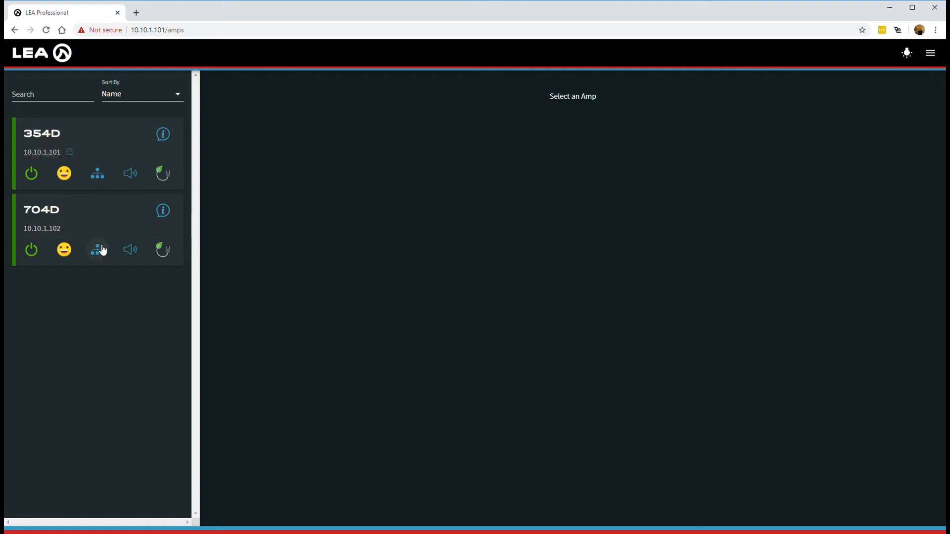
- View the locked 354D amp's channel controls as a guest
left_click(112, 148)
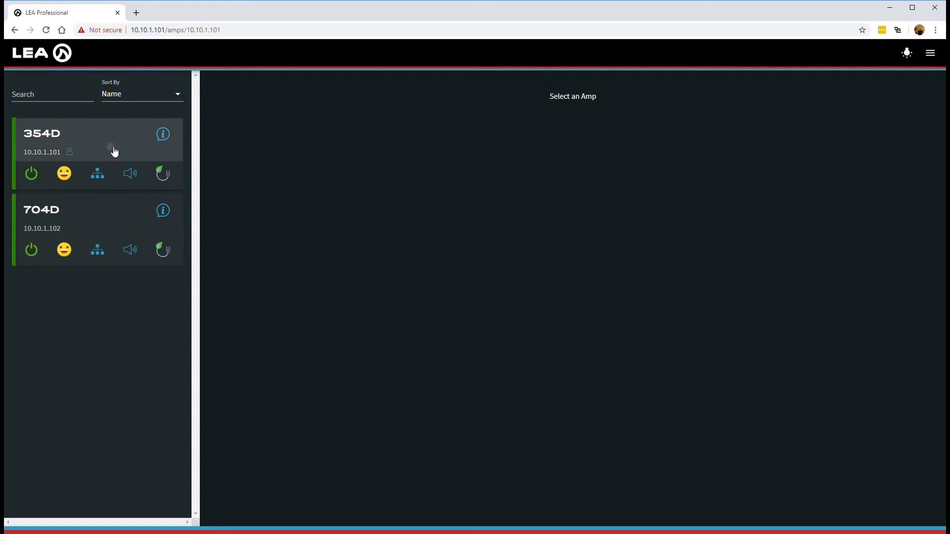
left_click(91, 139)
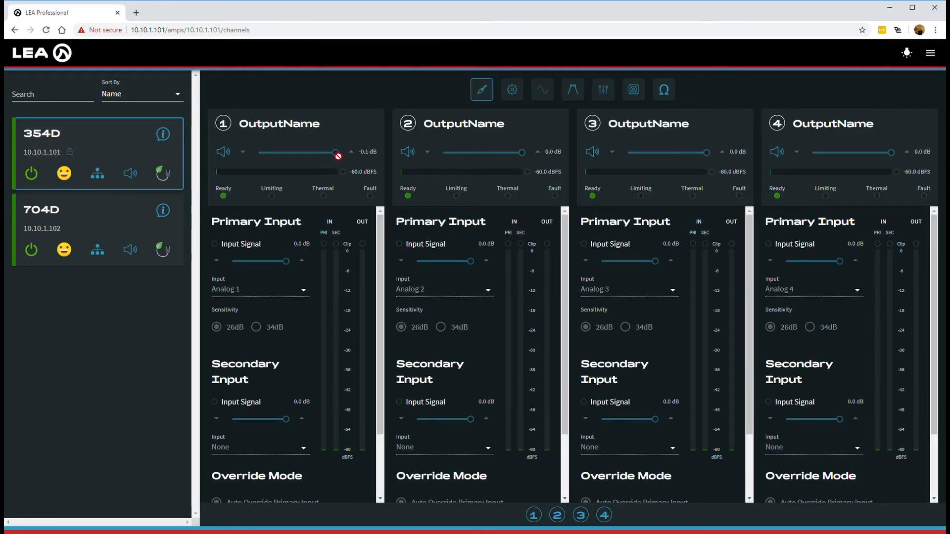
mouse_move(343, 155)
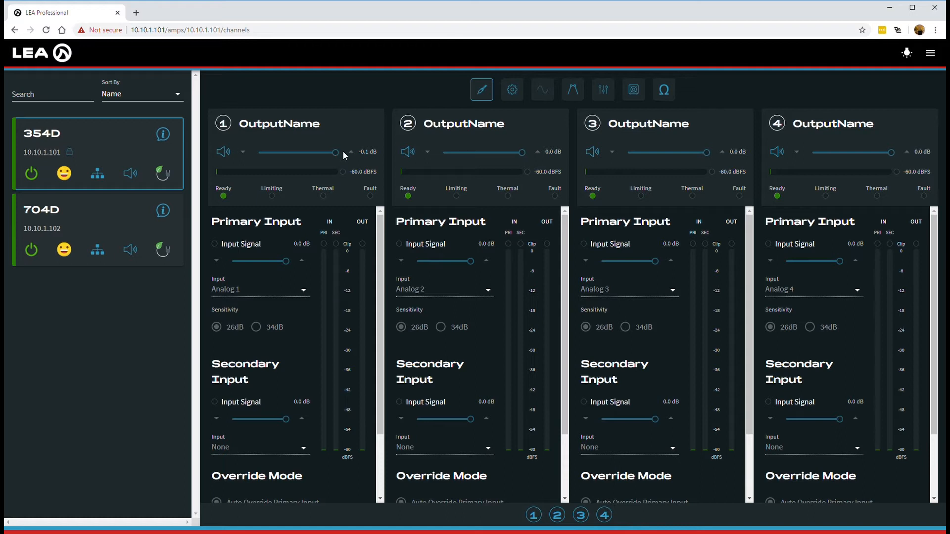
mouse_move(303, 156)
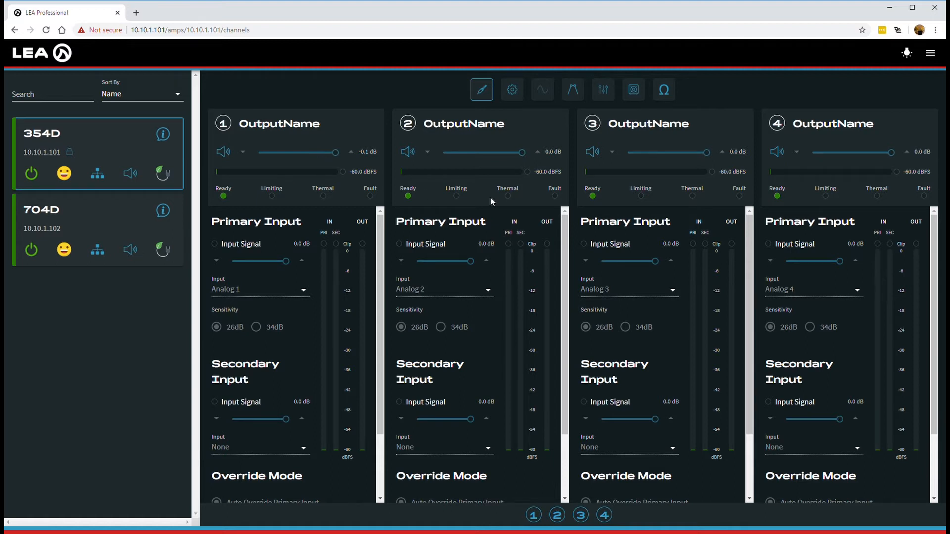
- Log in again with the amp password to restore editing access to 354D
left_click(930, 53)
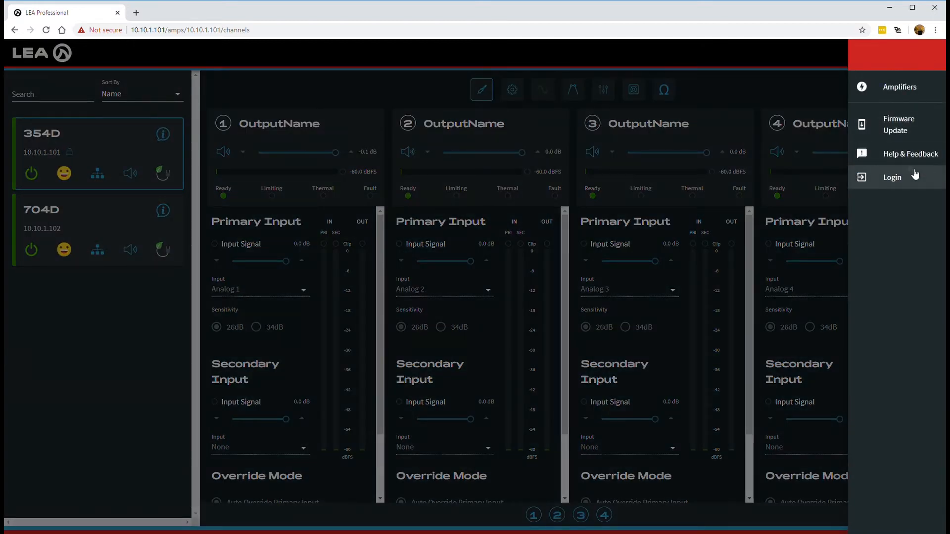
left_click(891, 177)
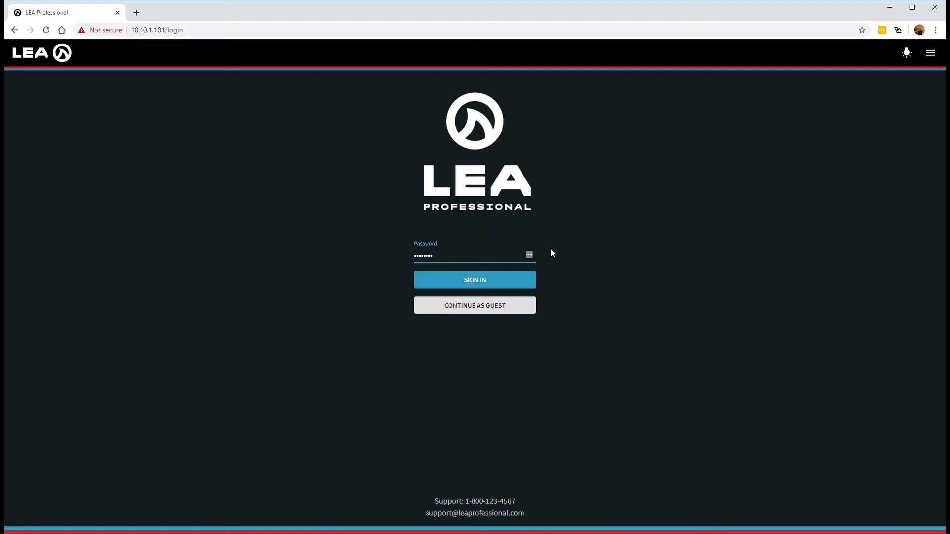
left_click(474, 280)
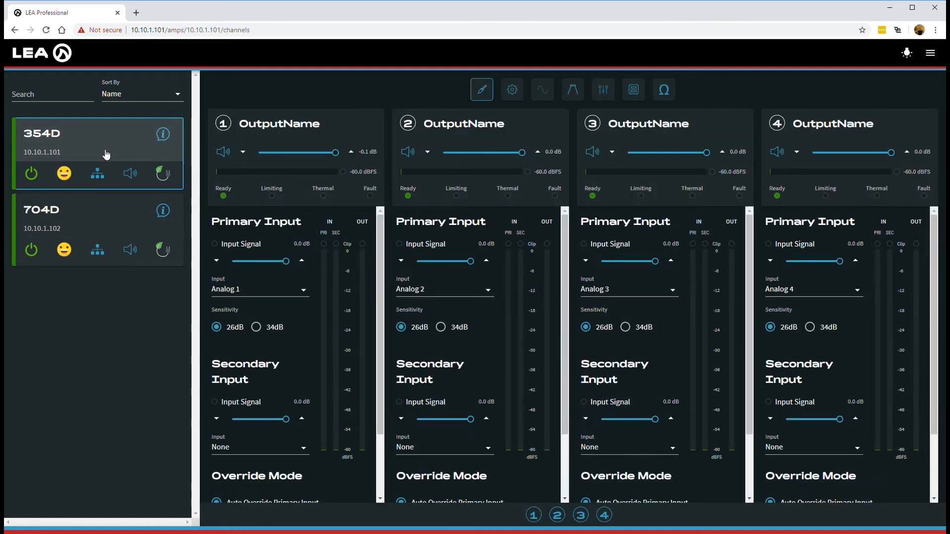
mouse_move(156, 190)
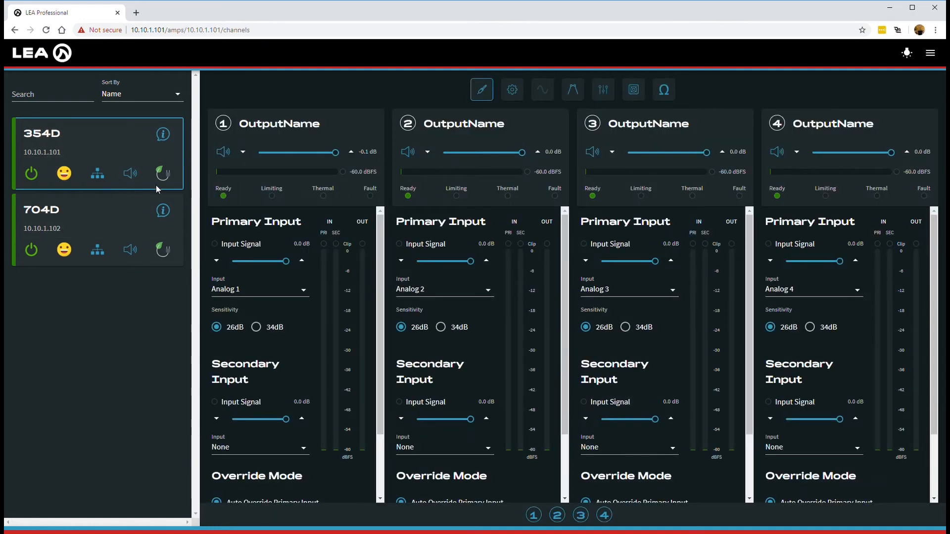
- Password-protect the 704D amp from its Amp Settings and sign back in
left_click(88, 217)
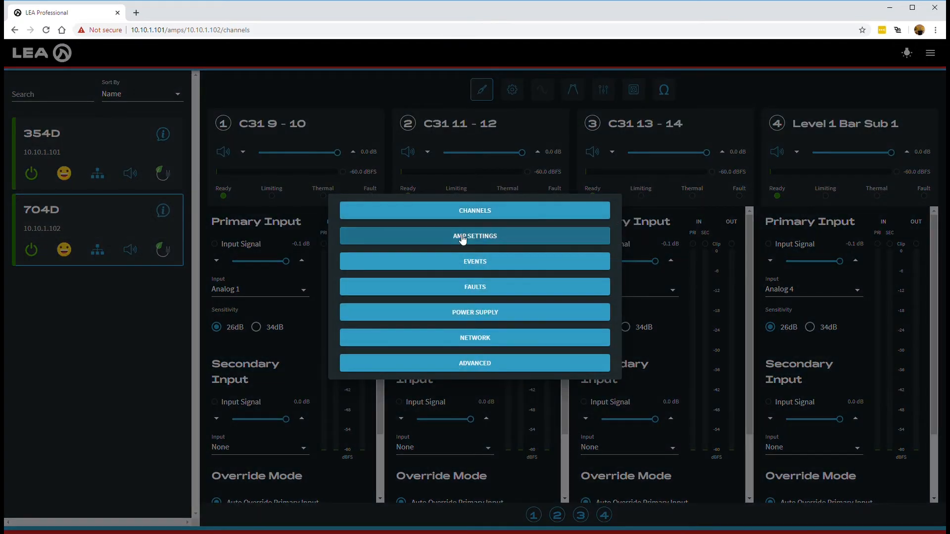
left_click(474, 236)
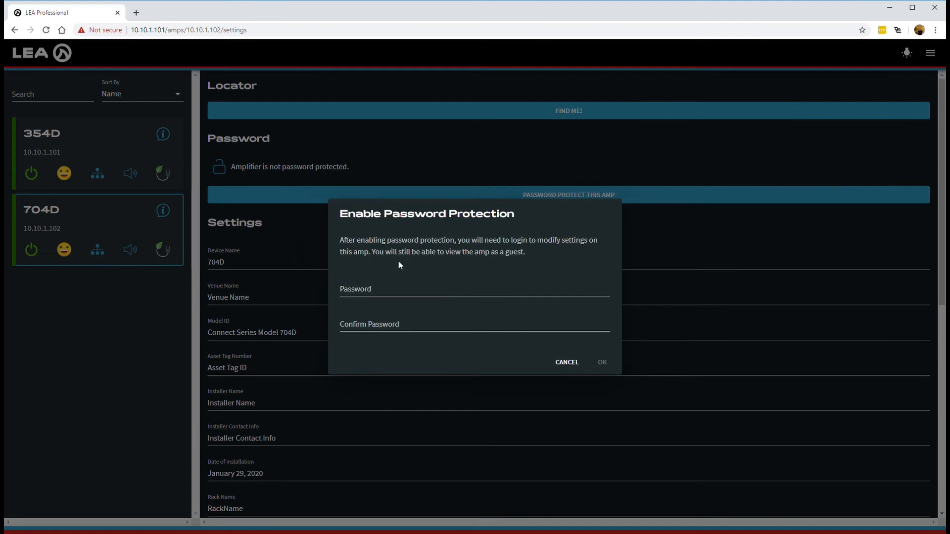
type("••••")
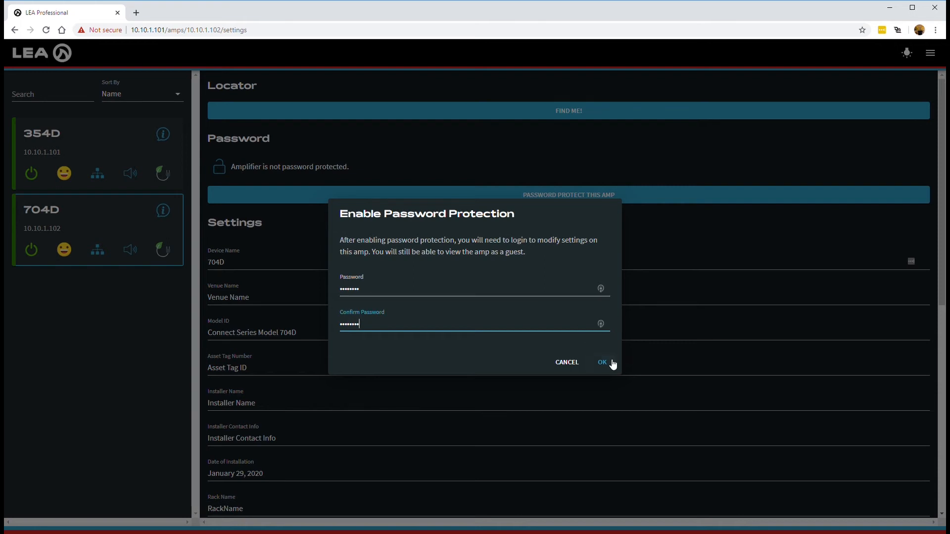
left_click(601, 362)
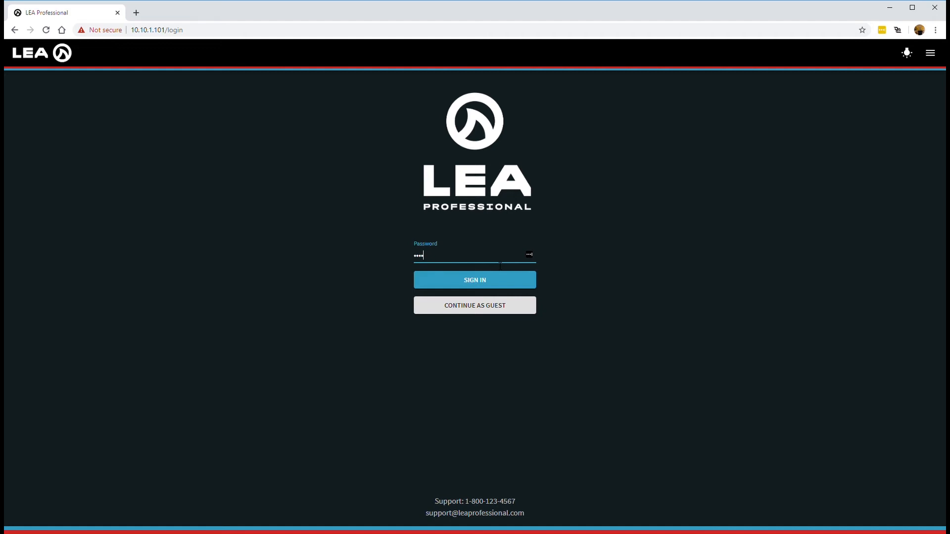
left_click(474, 279)
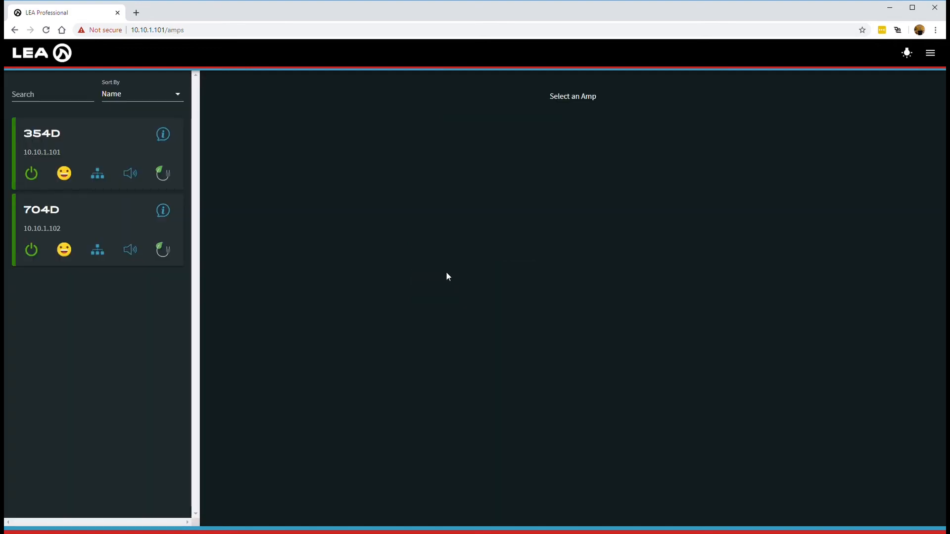
- Switch from 704D to the 354D amp and bring up its page list
left_click(73, 218)
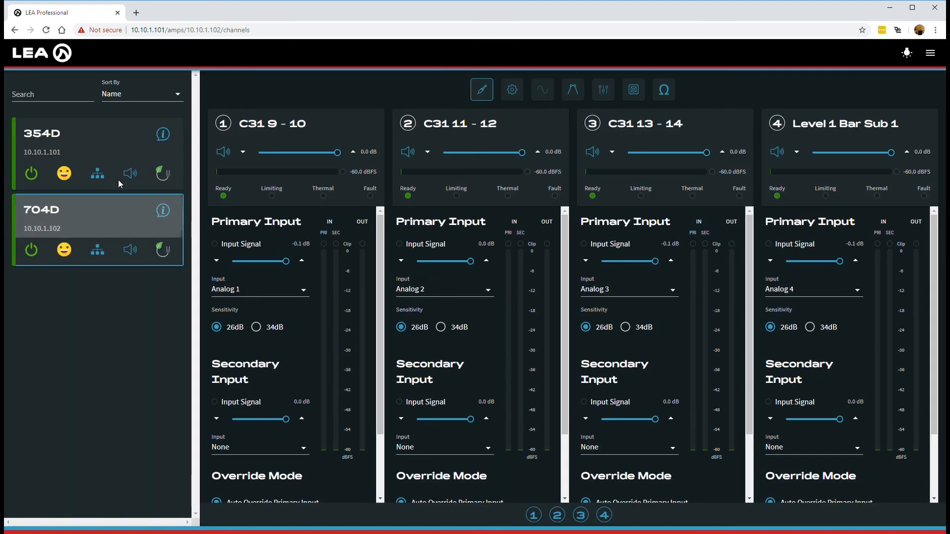
left_click(97, 151)
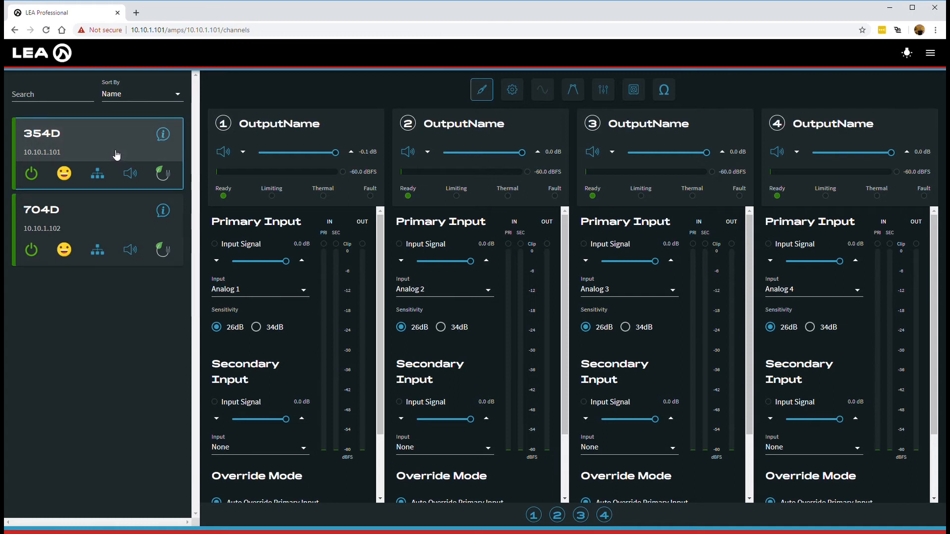
mouse_move(136, 152)
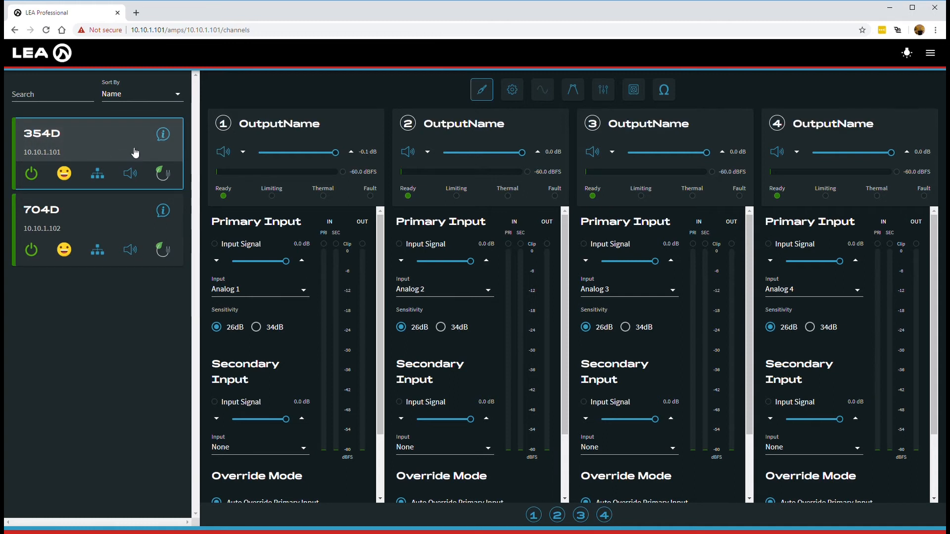
mouse_move(99, 146)
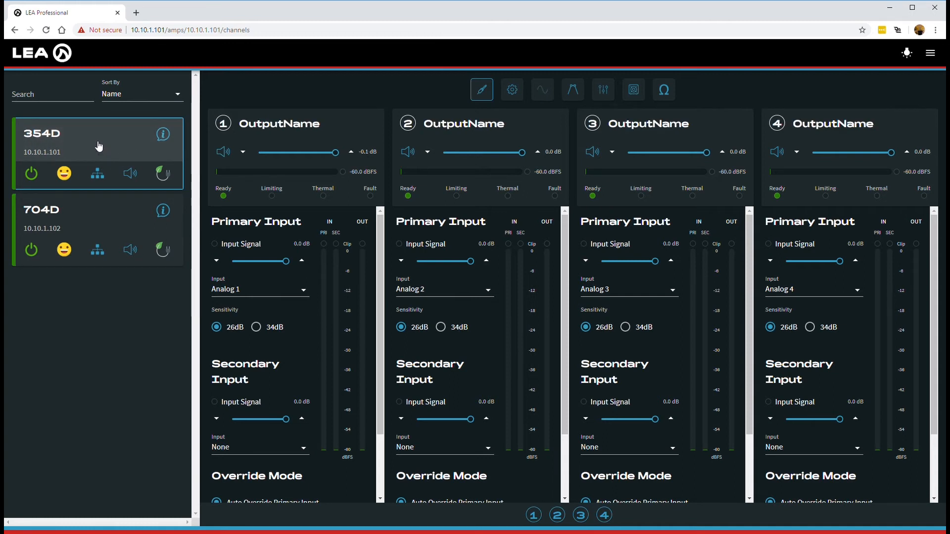
left_click(163, 134)
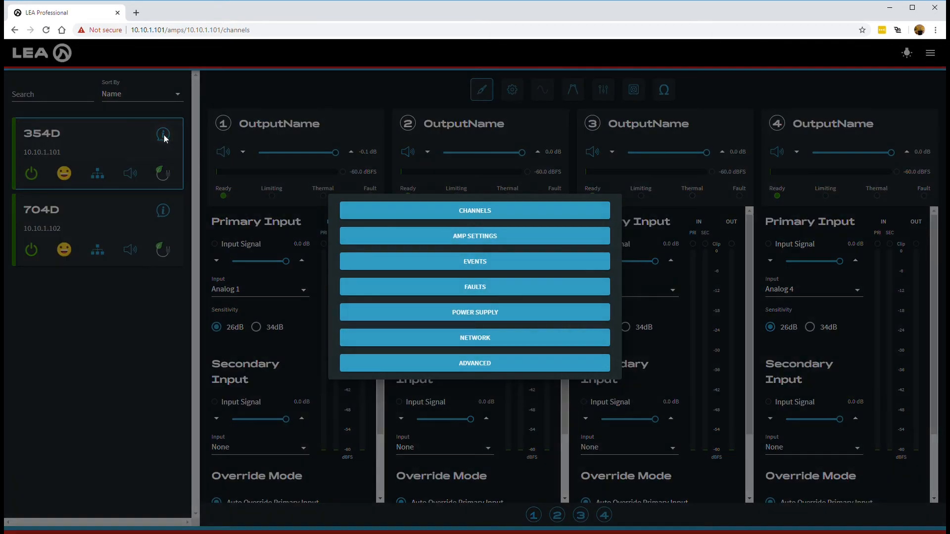
left_click(474, 236)
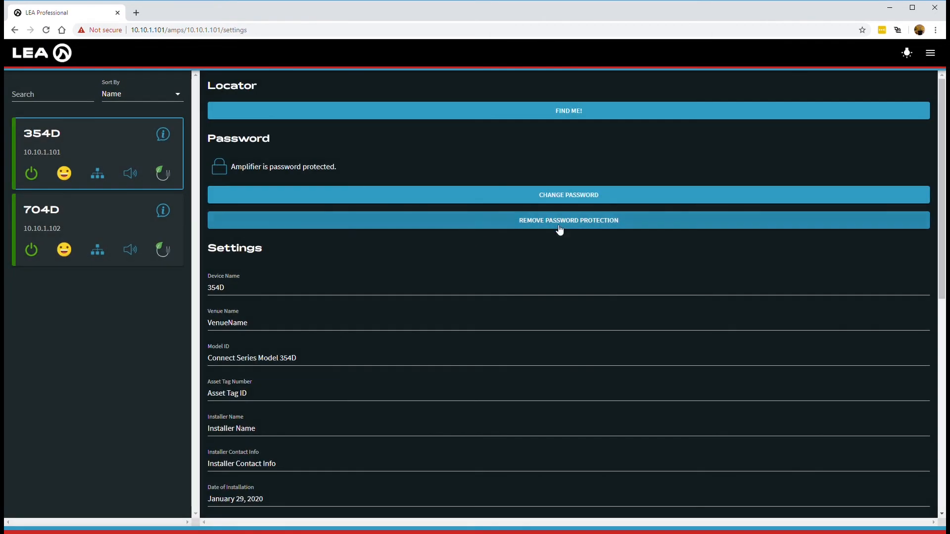
mouse_move(574, 227)
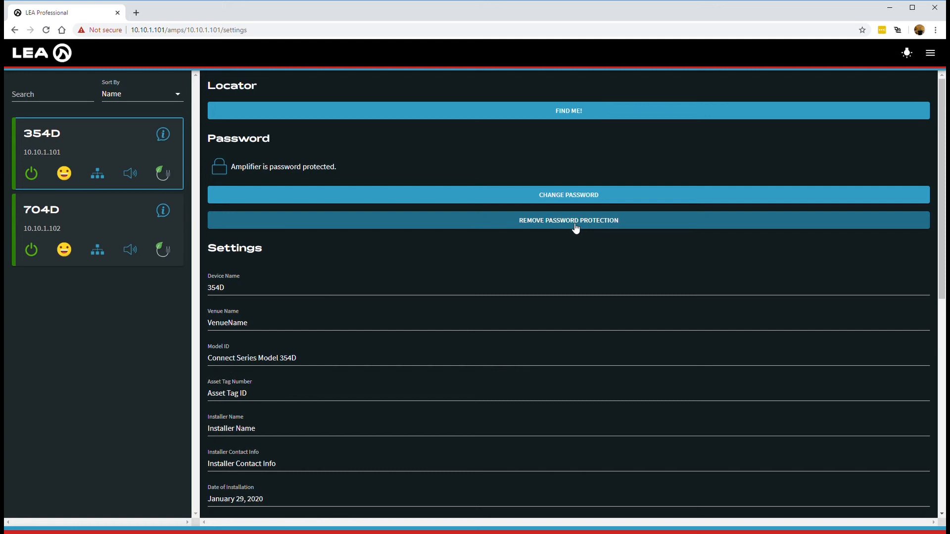
left_click(568, 219)
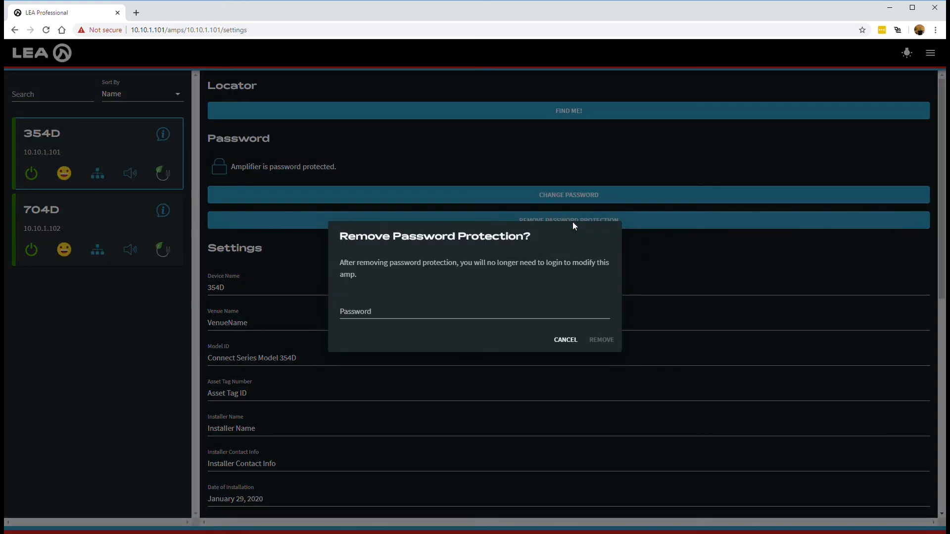
left_click(474, 312)
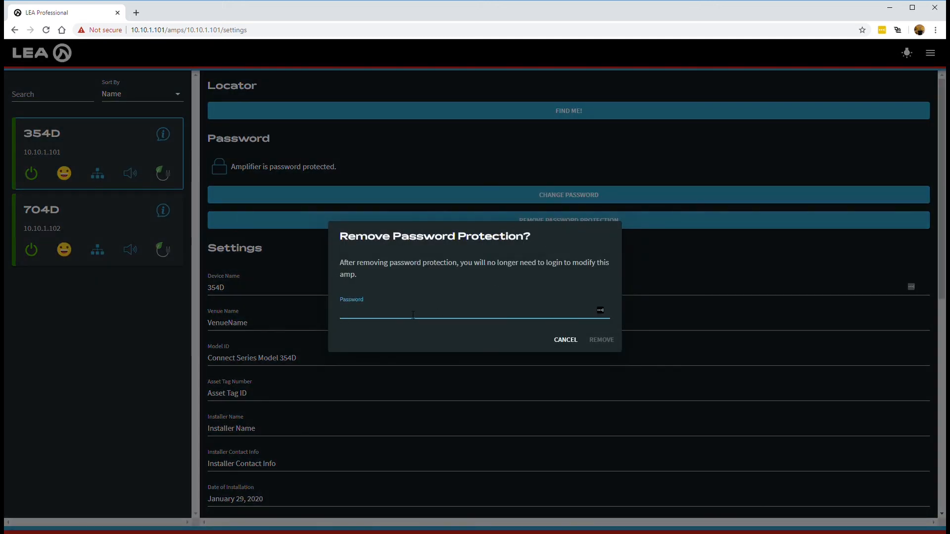
type("password")
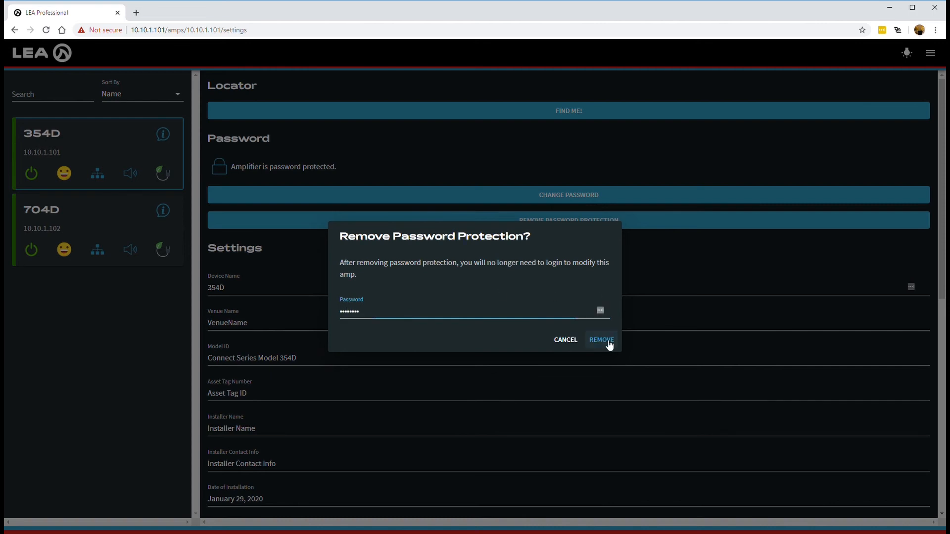
left_click(601, 340)
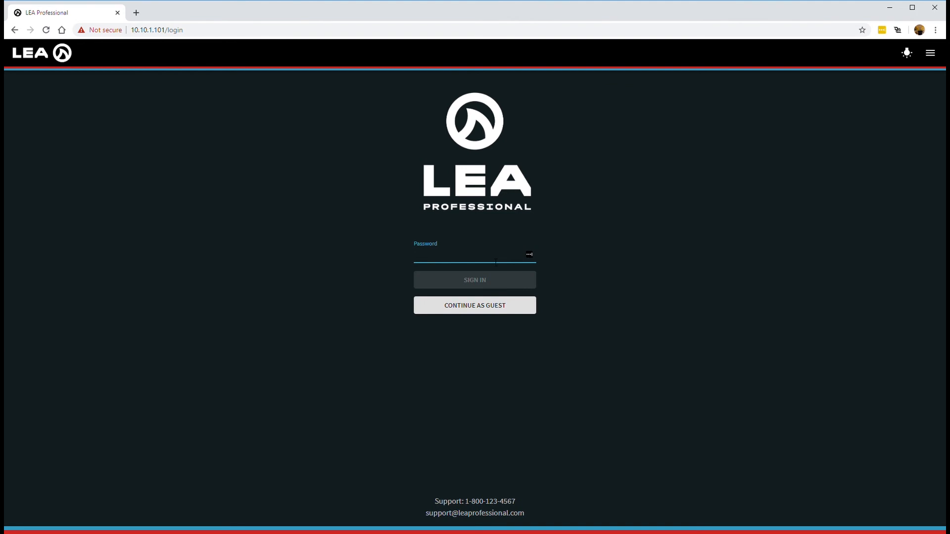
- Continue as a guest to the 704D channels, where only 704D shows a lock
left_click(474, 279)
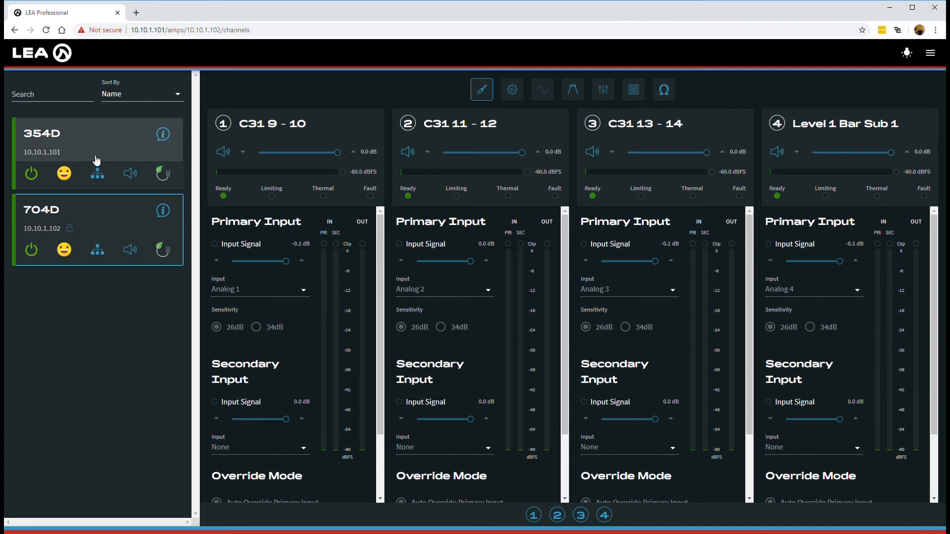
mouse_move(81, 158)
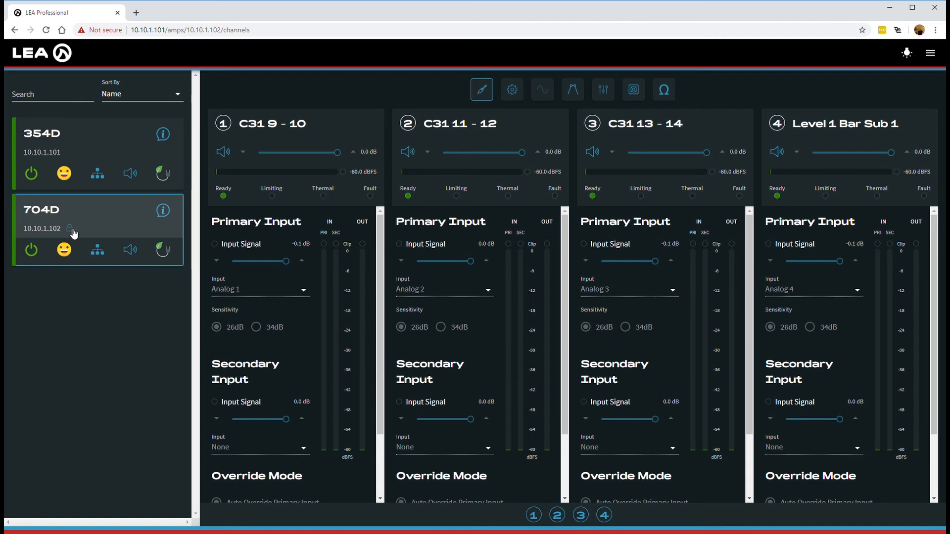
mouse_move(88, 241)
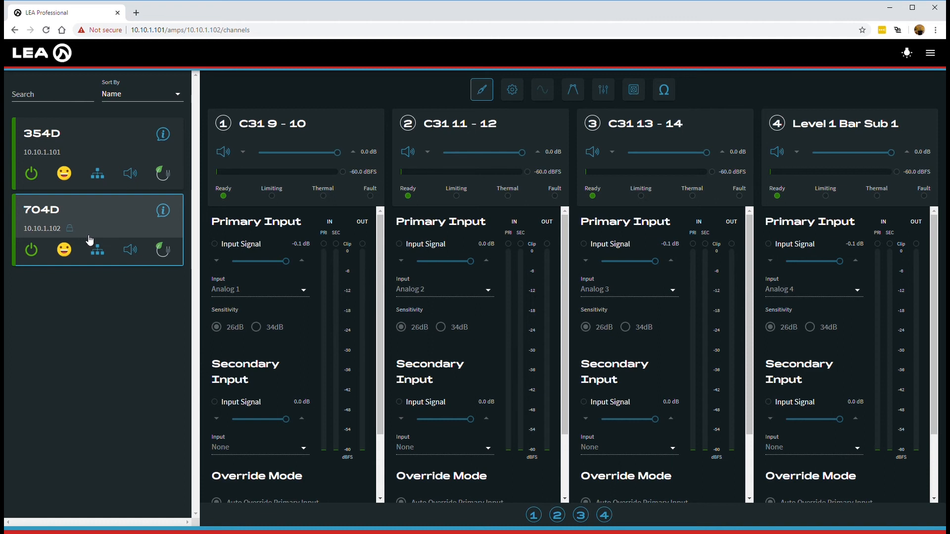